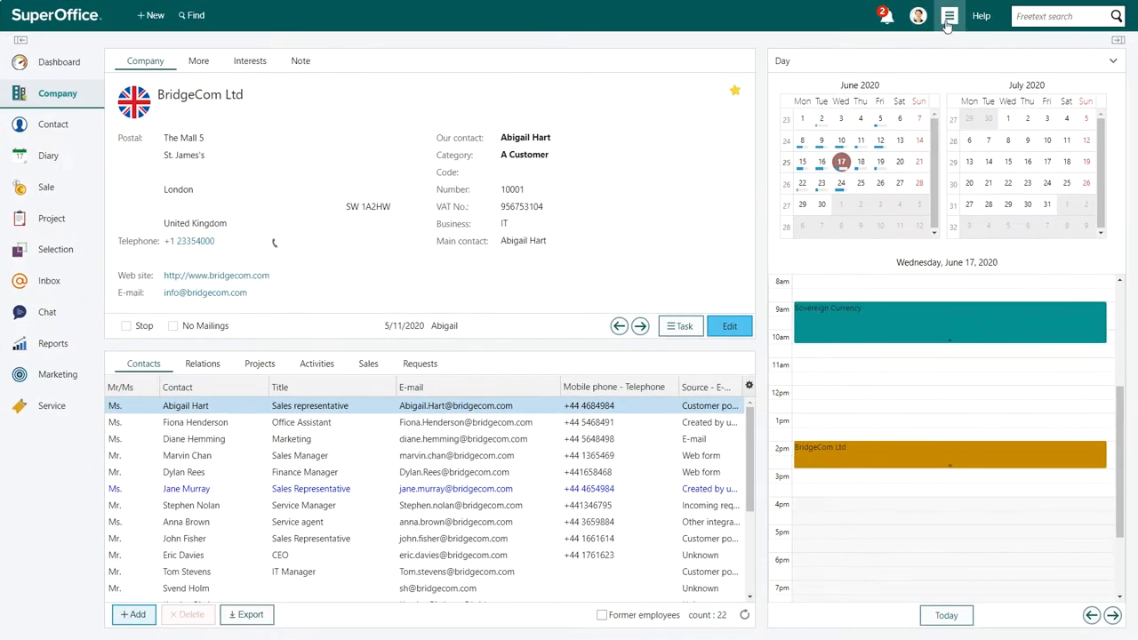
Step: Go to Settings and maintenance and show the Users list
{"action": "left_click", "coordinate": [950, 15]}
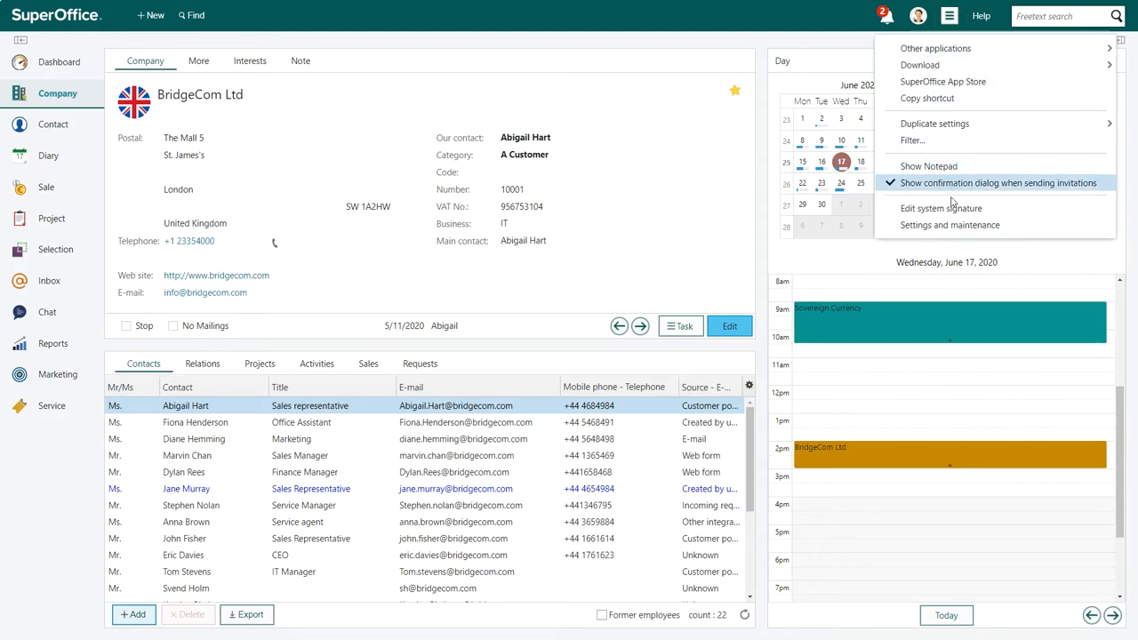
{"action": "left_click", "coordinate": [950, 225]}
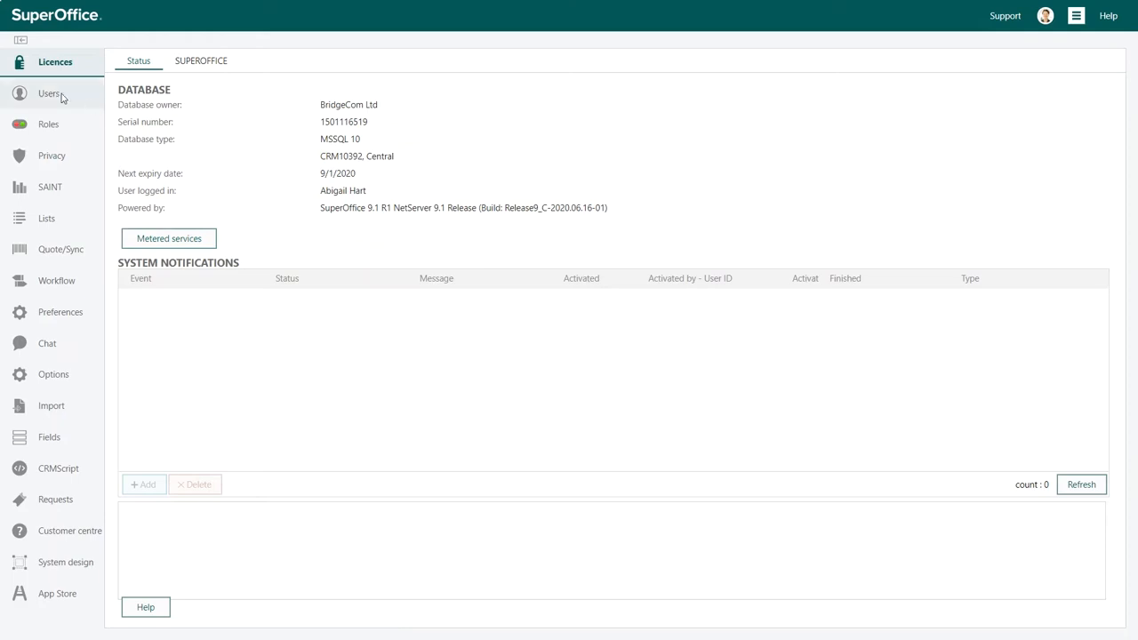
{"action": "left_click", "coordinate": [49, 92]}
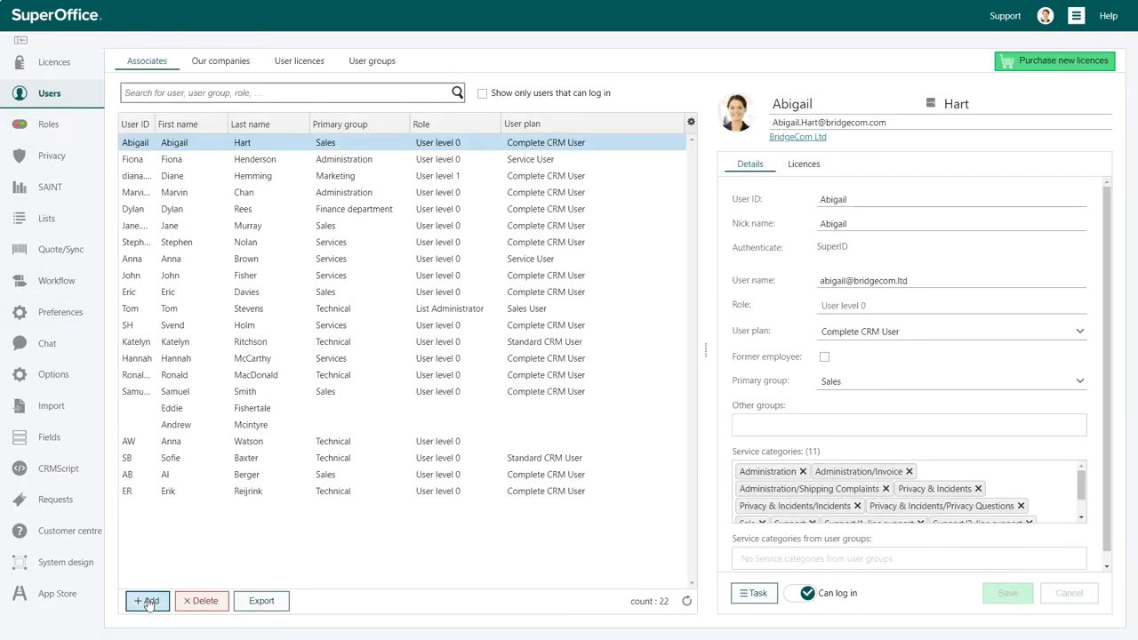
{"action": "left_click", "coordinate": [147, 600]}
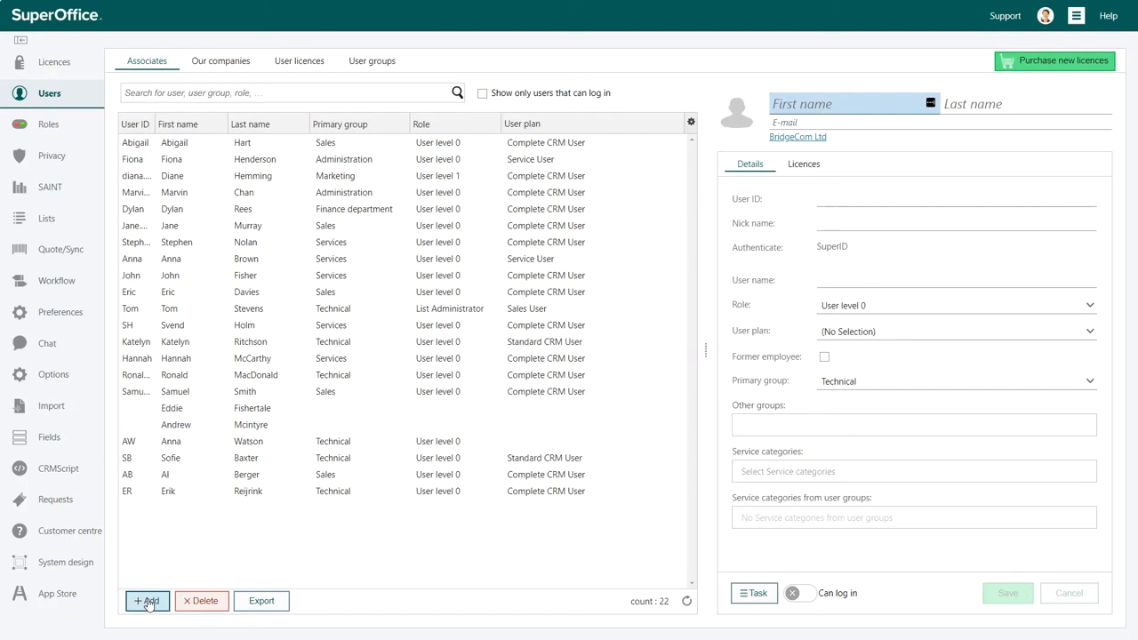
{"action": "type", "text": "Tom"}
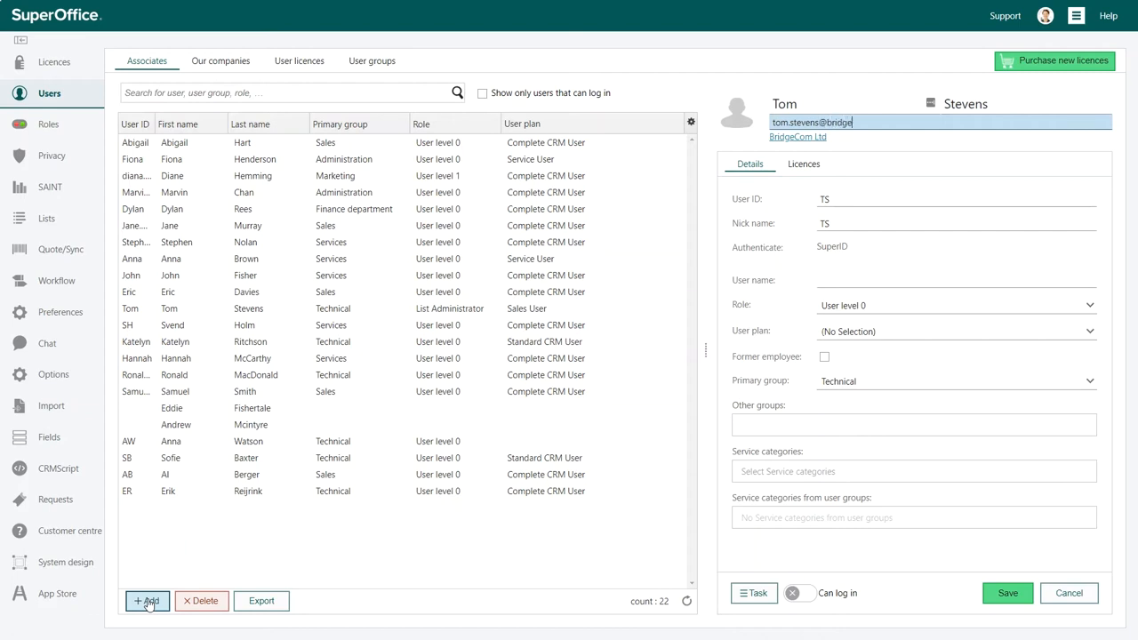
{"action": "left_click", "coordinate": [956, 198]}
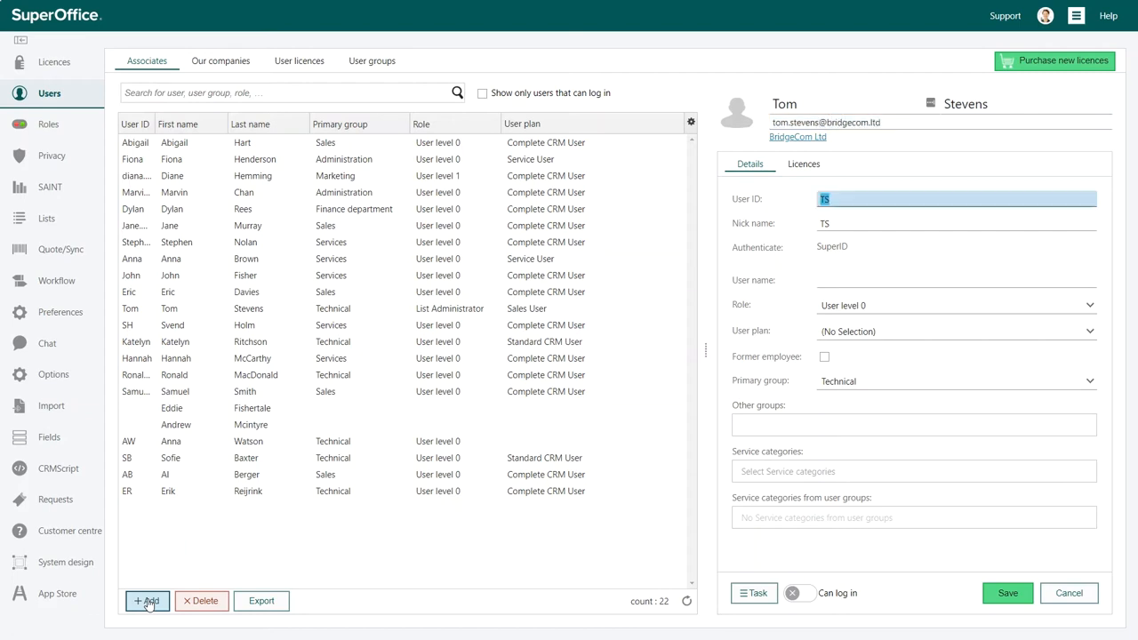
{"action": "left_click", "coordinate": [957, 280]}
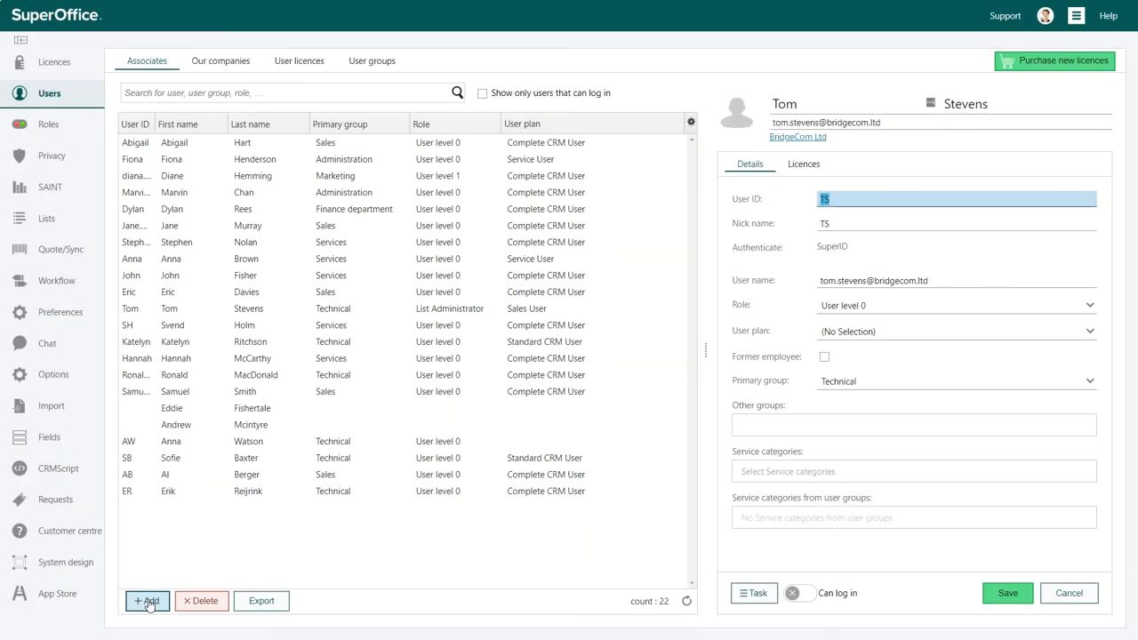
{"action": "mouse_move", "coordinate": [257, 561]}
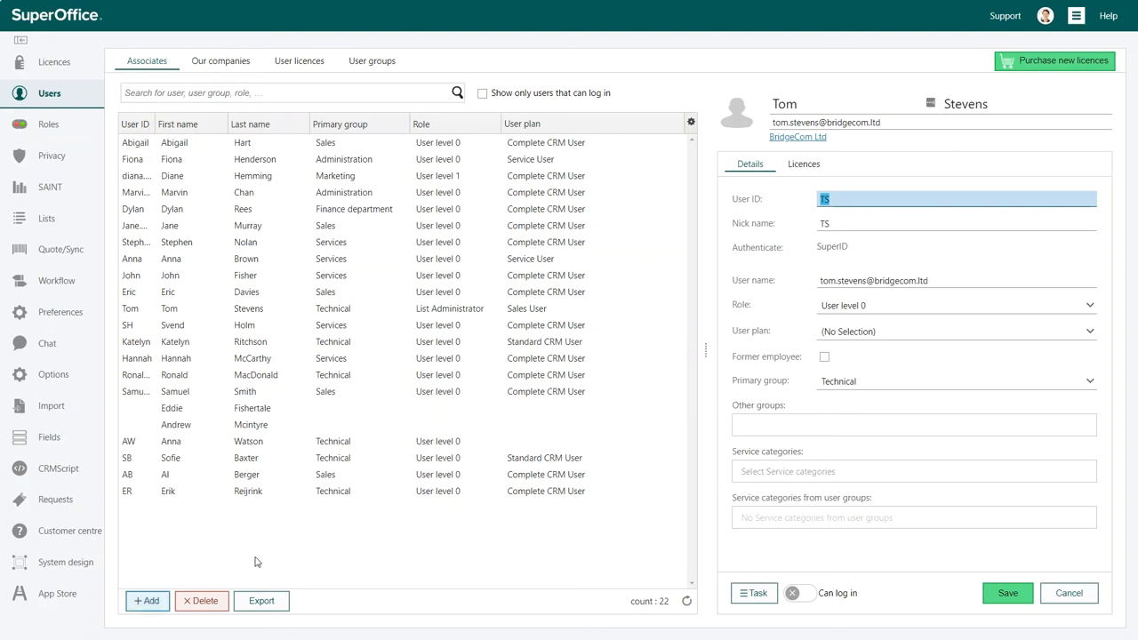
{"action": "left_click", "coordinate": [1089, 305]}
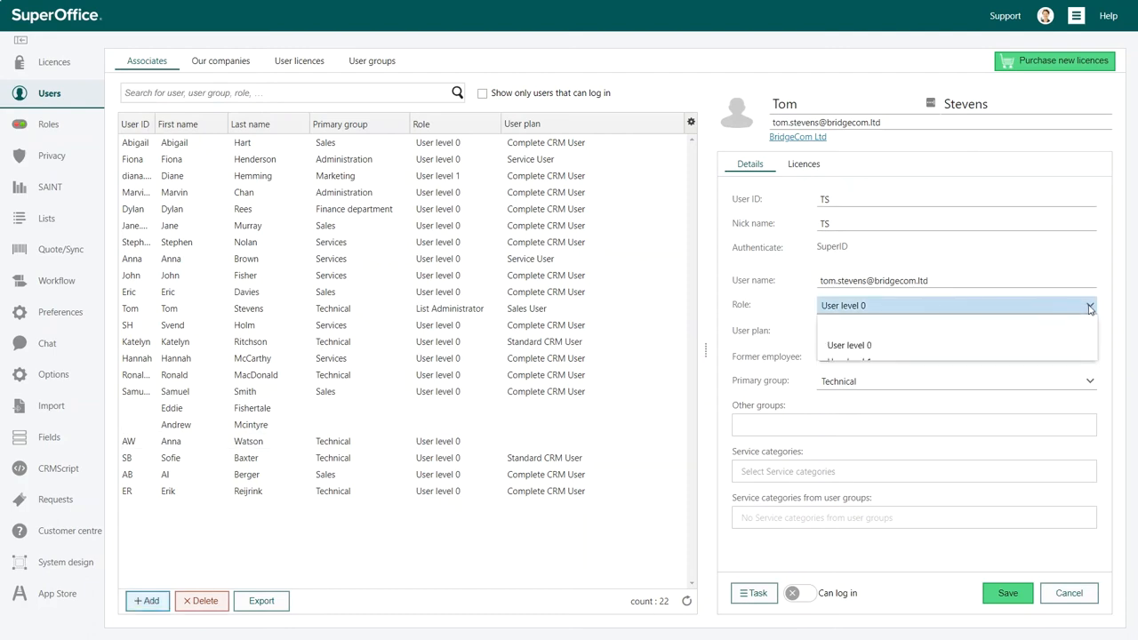
{"action": "left_click", "coordinate": [1089, 305]}
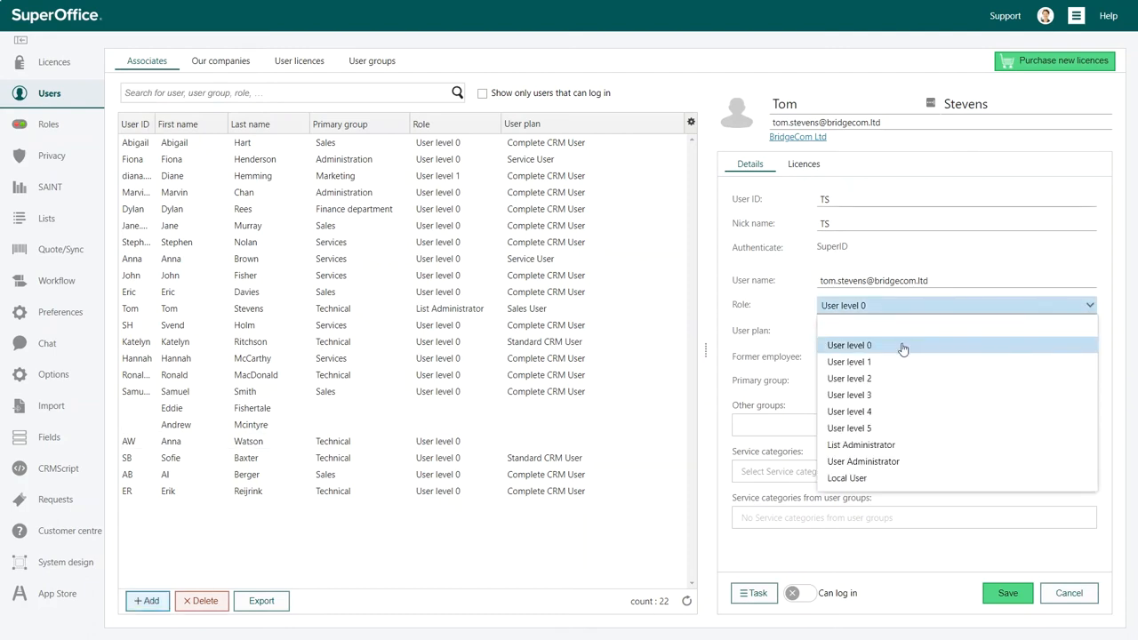
{"action": "mouse_move", "coordinate": [902, 356]}
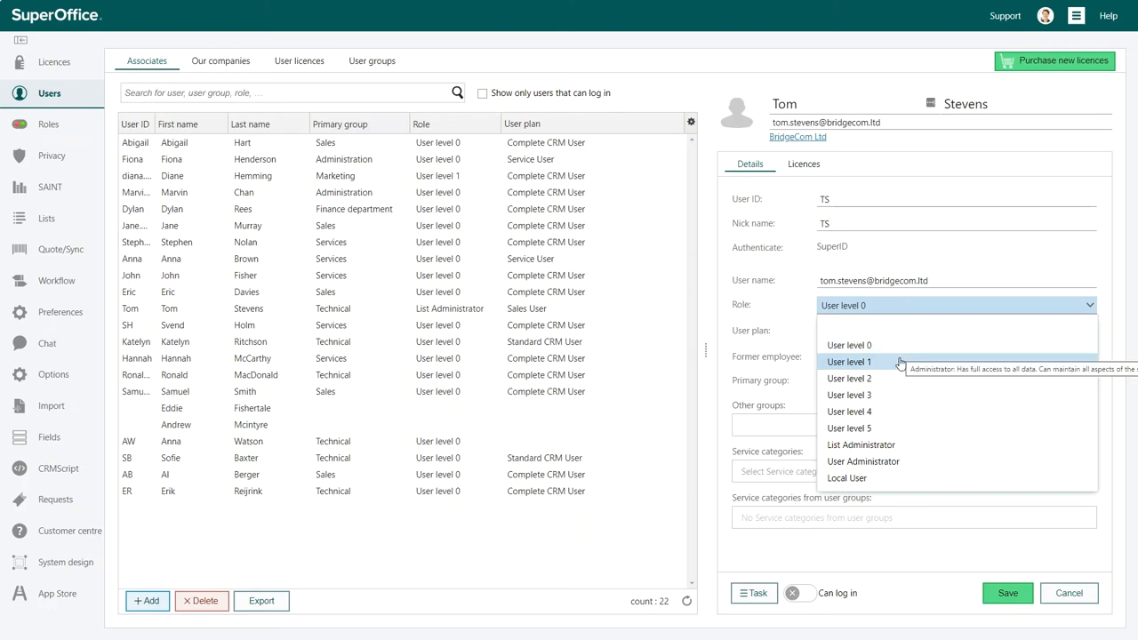
{"action": "mouse_move", "coordinate": [881, 361]}
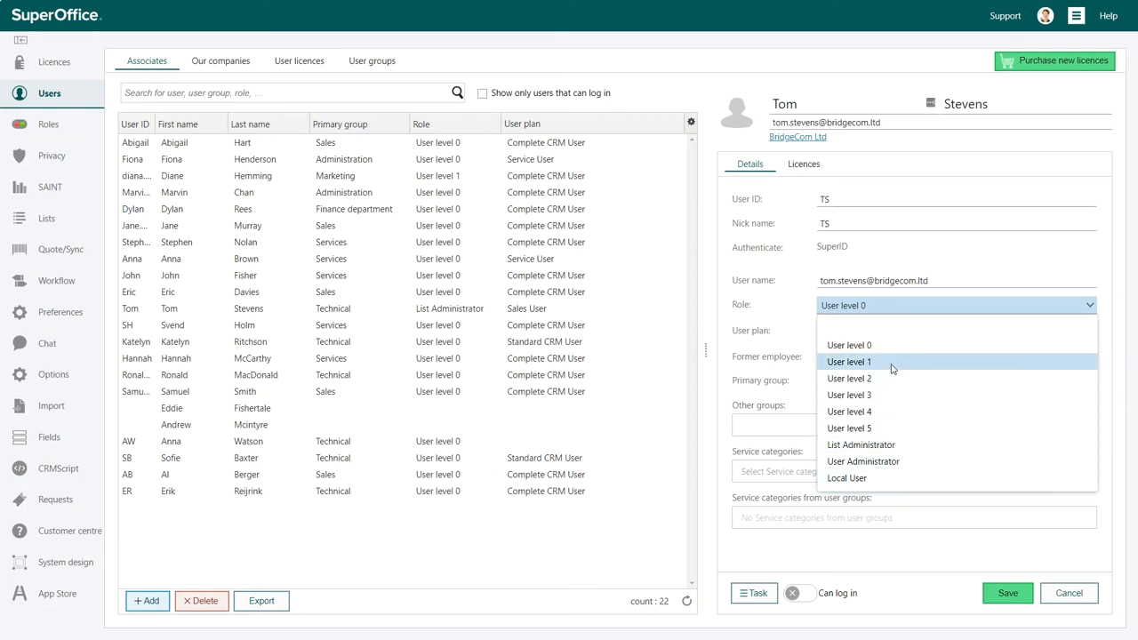
{"action": "left_click", "coordinate": [849, 361]}
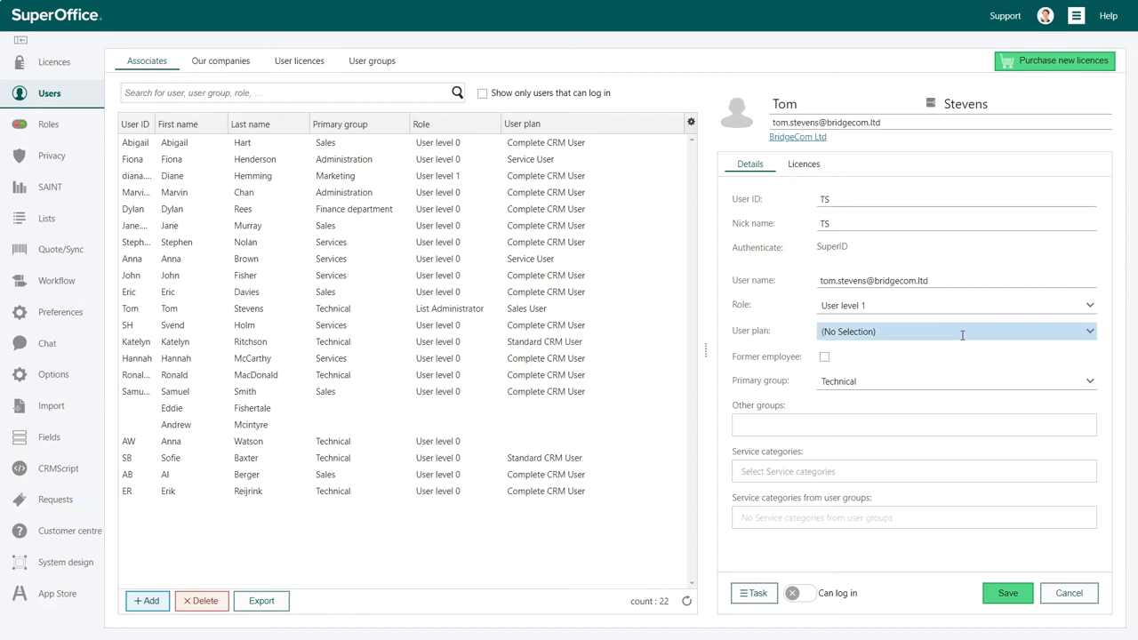
{"action": "left_click", "coordinate": [956, 331]}
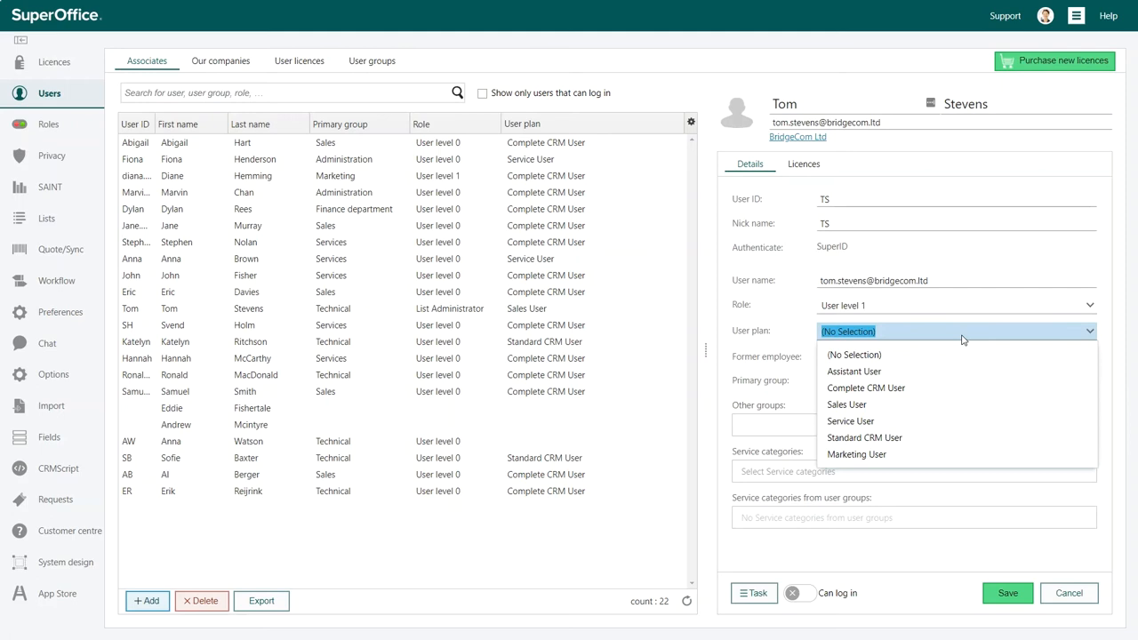
{"action": "mouse_move", "coordinate": [952, 404]}
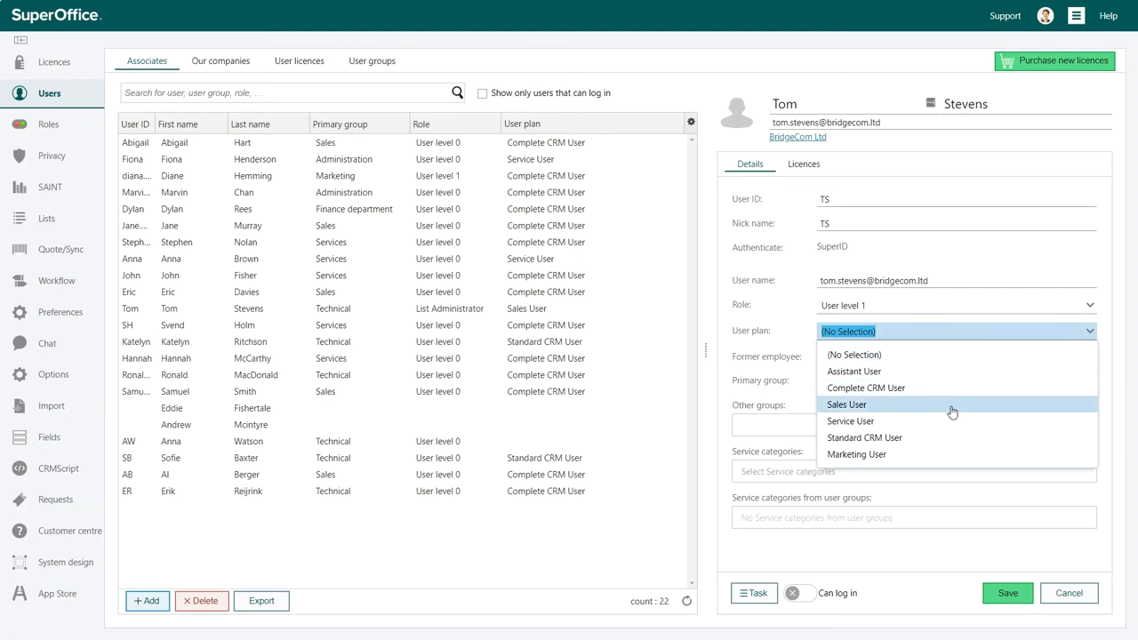
{"action": "left_click", "coordinate": [845, 404]}
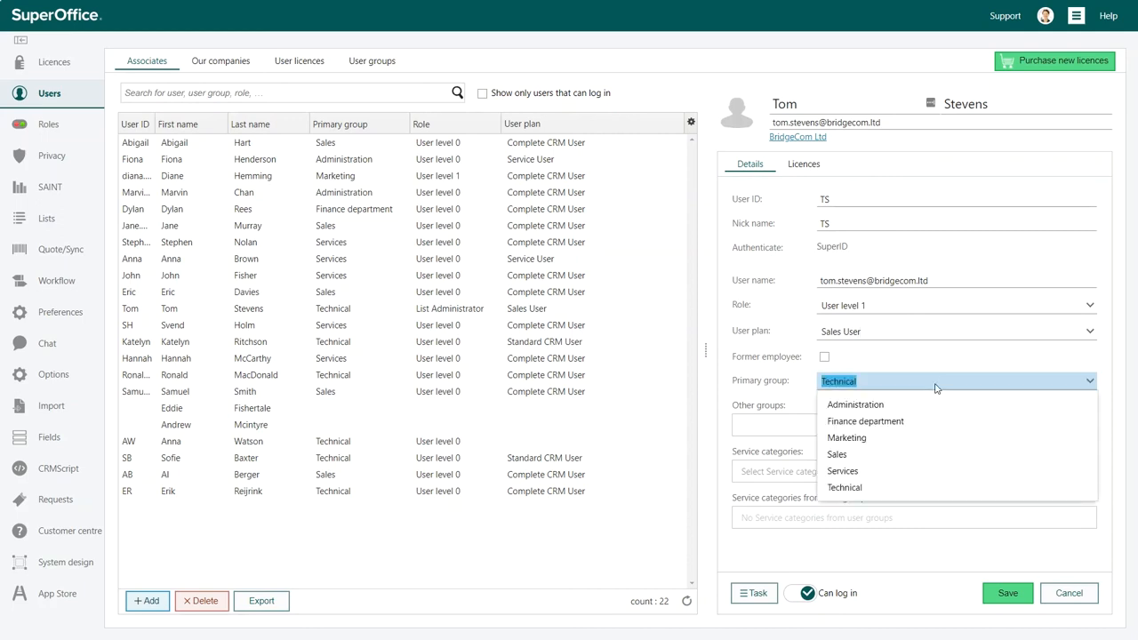
{"action": "mouse_move", "coordinate": [897, 455]}
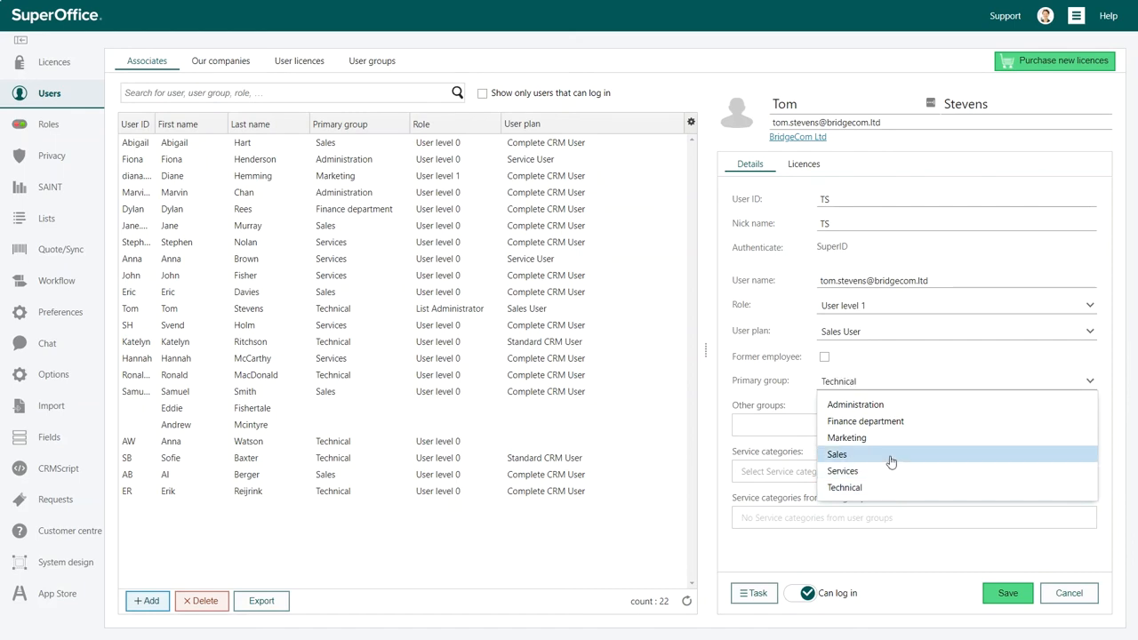
{"action": "left_click", "coordinate": [836, 455]}
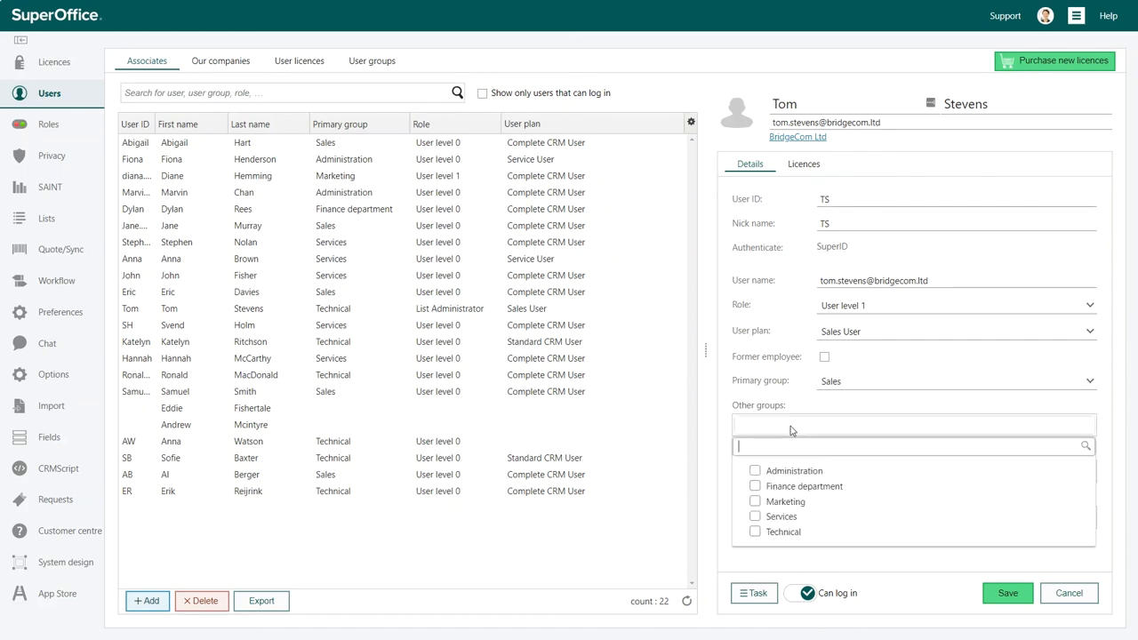
{"action": "left_click", "coordinate": [755, 471]}
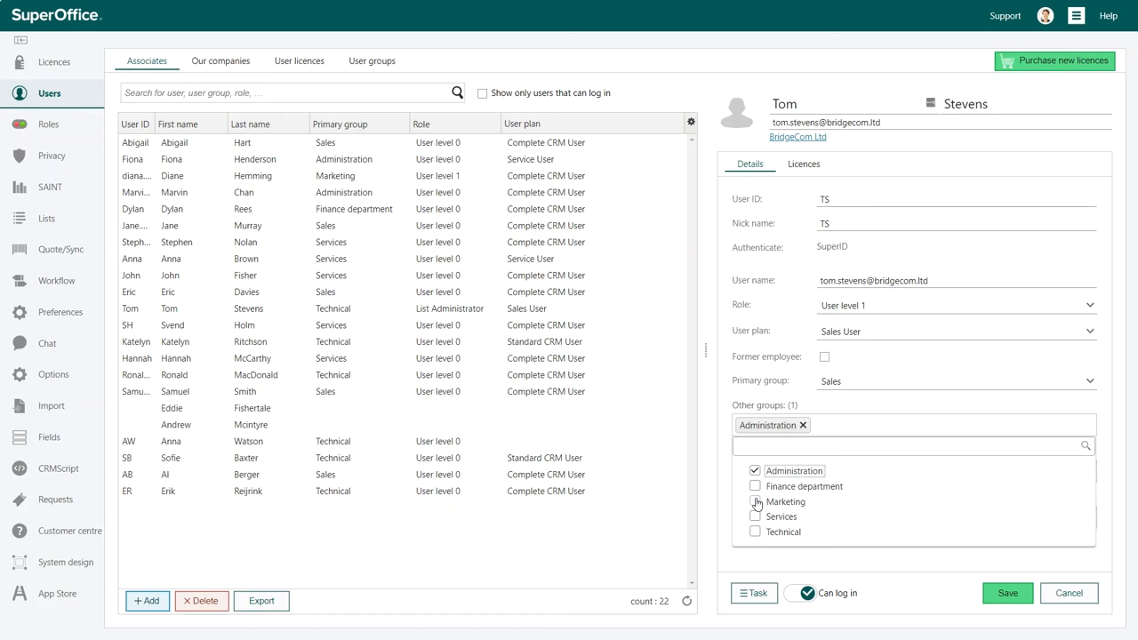
{"action": "left_click", "coordinate": [755, 502]}
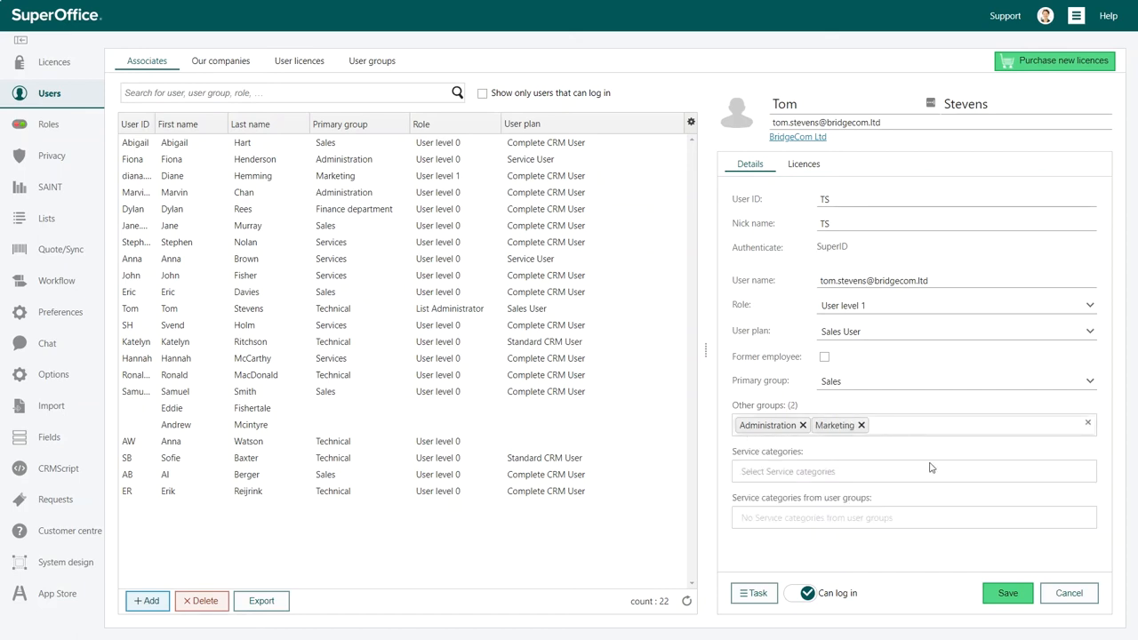
{"action": "left_click", "coordinate": [1007, 593]}
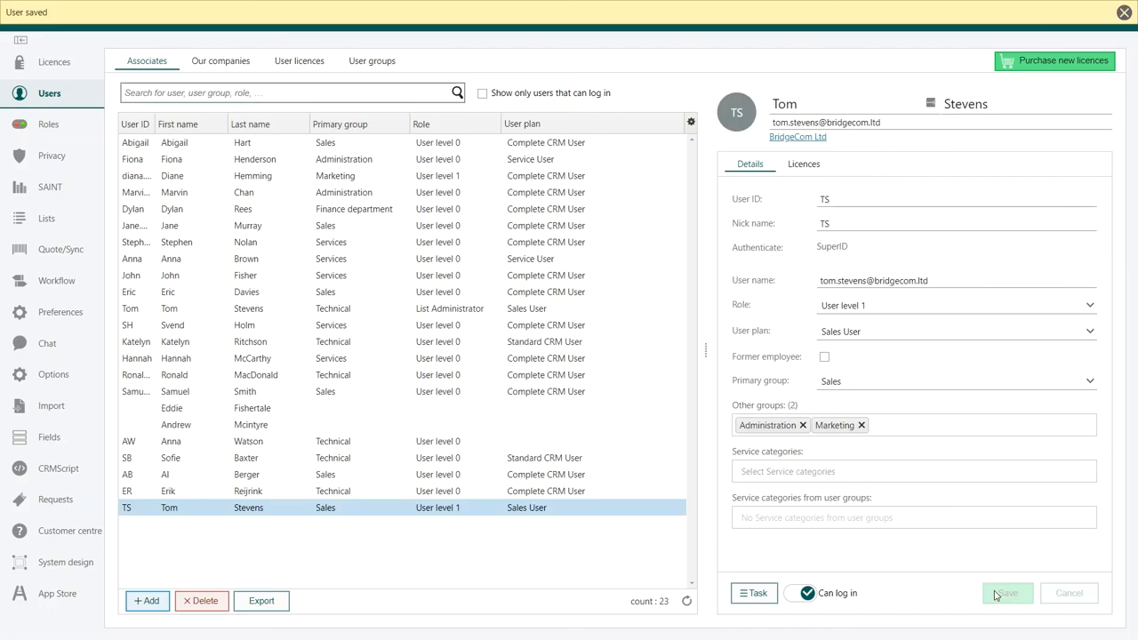